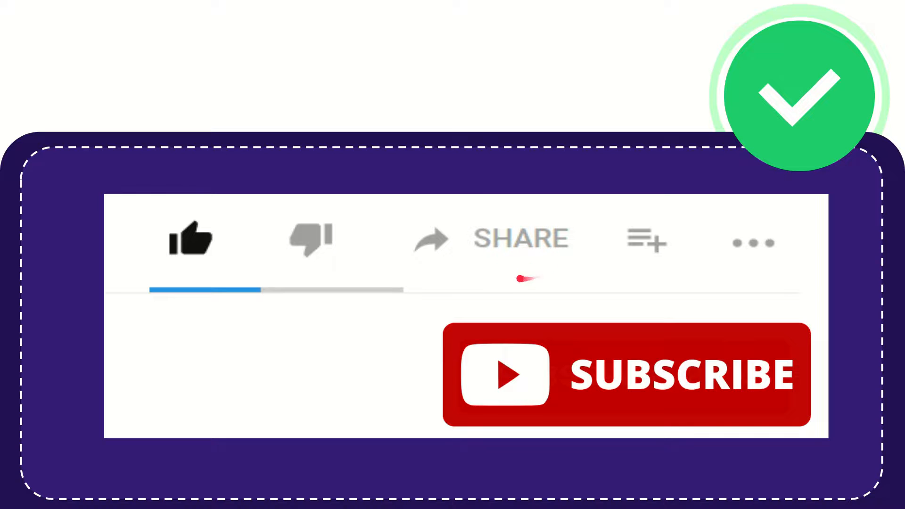
pyautogui.moveTo(549, 276)
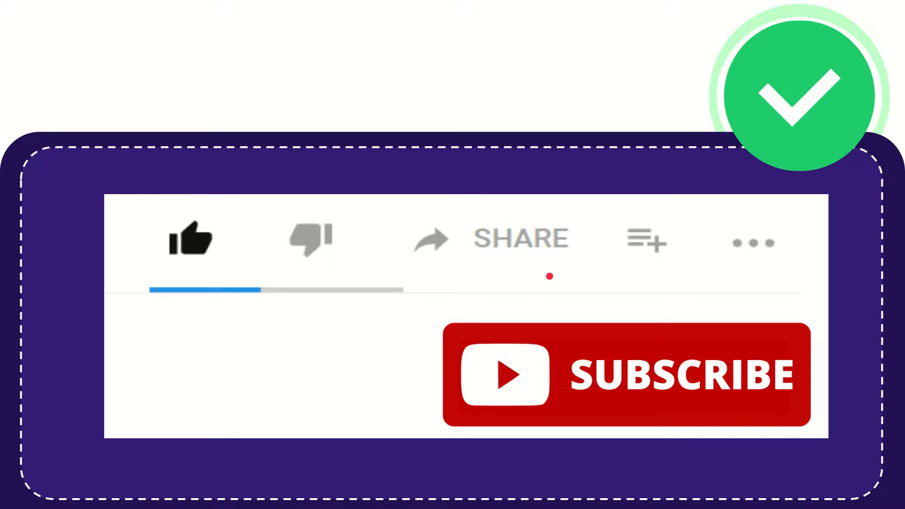